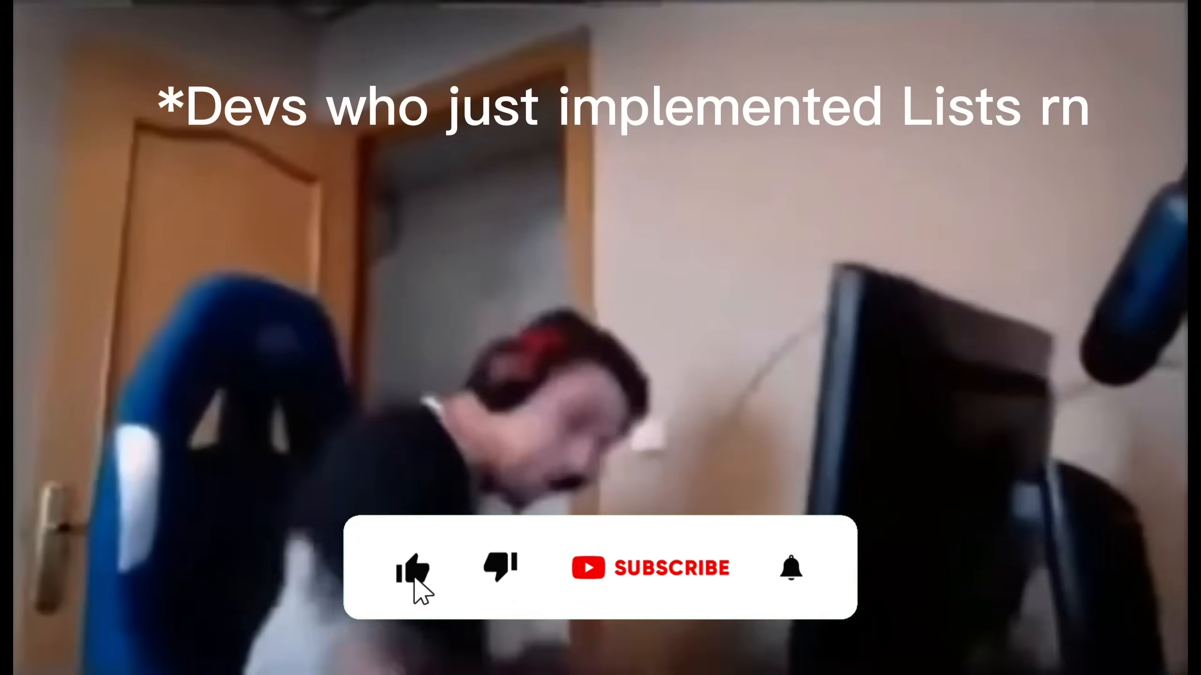
Step: Start a new empty line after the println of the names list size in main
{"action": "left_click", "coordinate": [412, 568]}
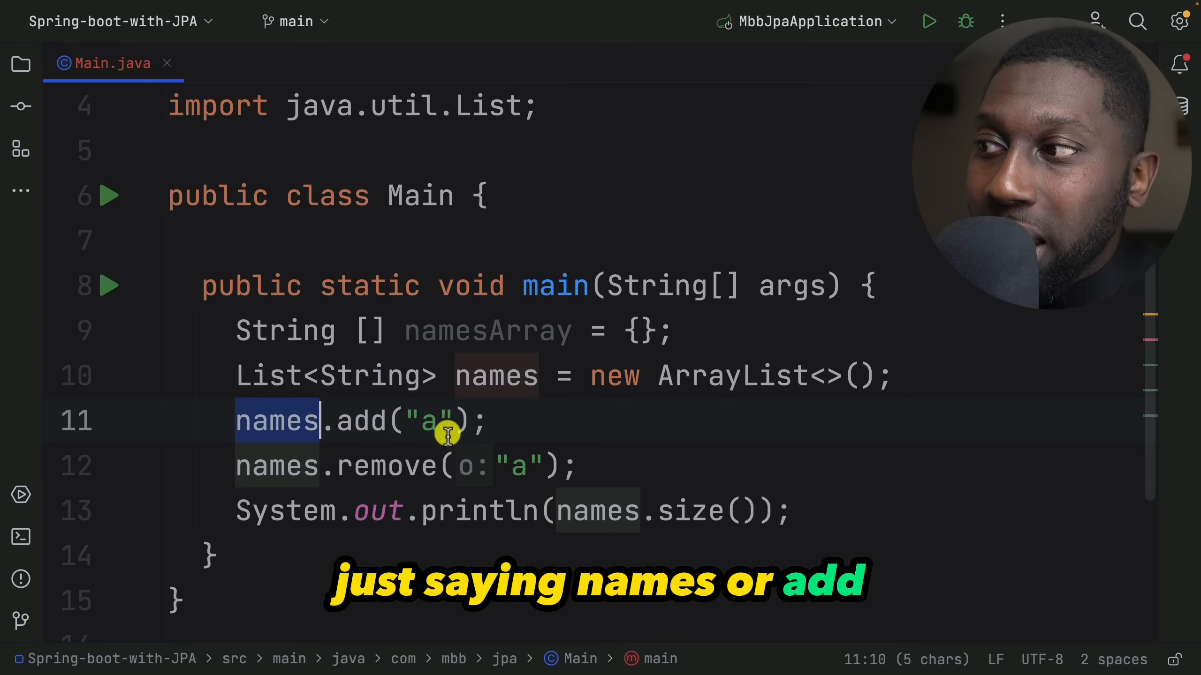
{"action": "double_click", "coordinate": [387, 466]}
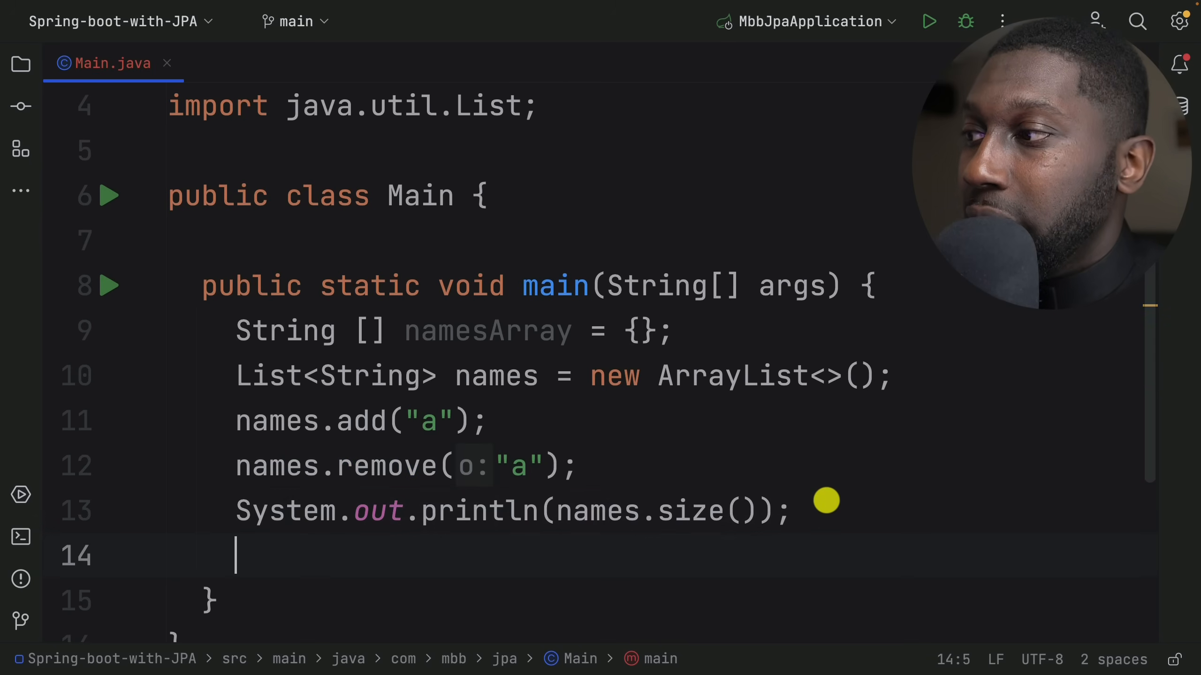
Step: Write the statement names.contains("a"); using autocomplete for contains
{"action": "type", "text": "names.cop"}
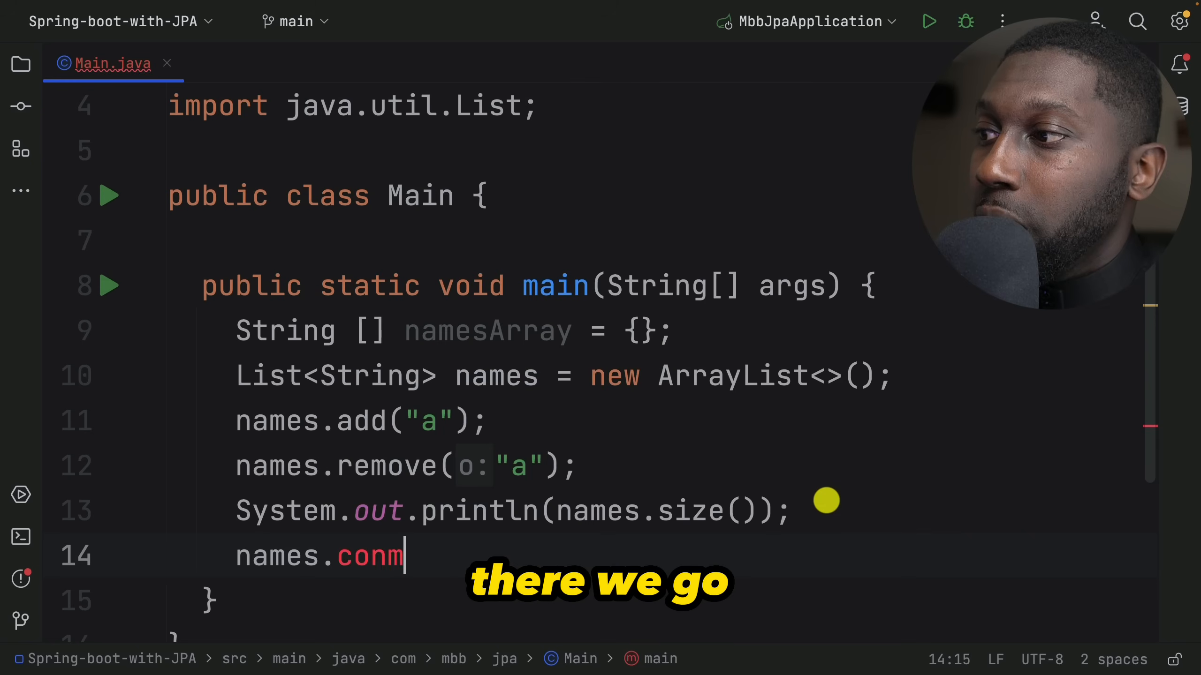
{"action": "type", "text": "contains("}
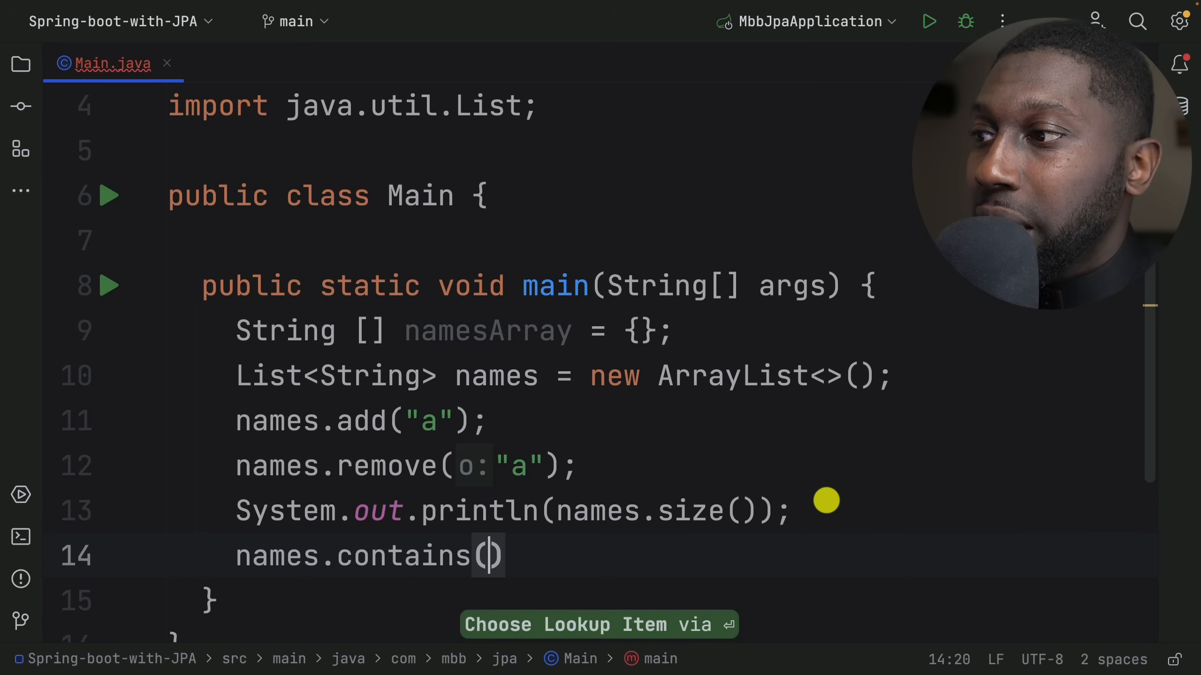
{"action": "type", "text": "\"a\""}
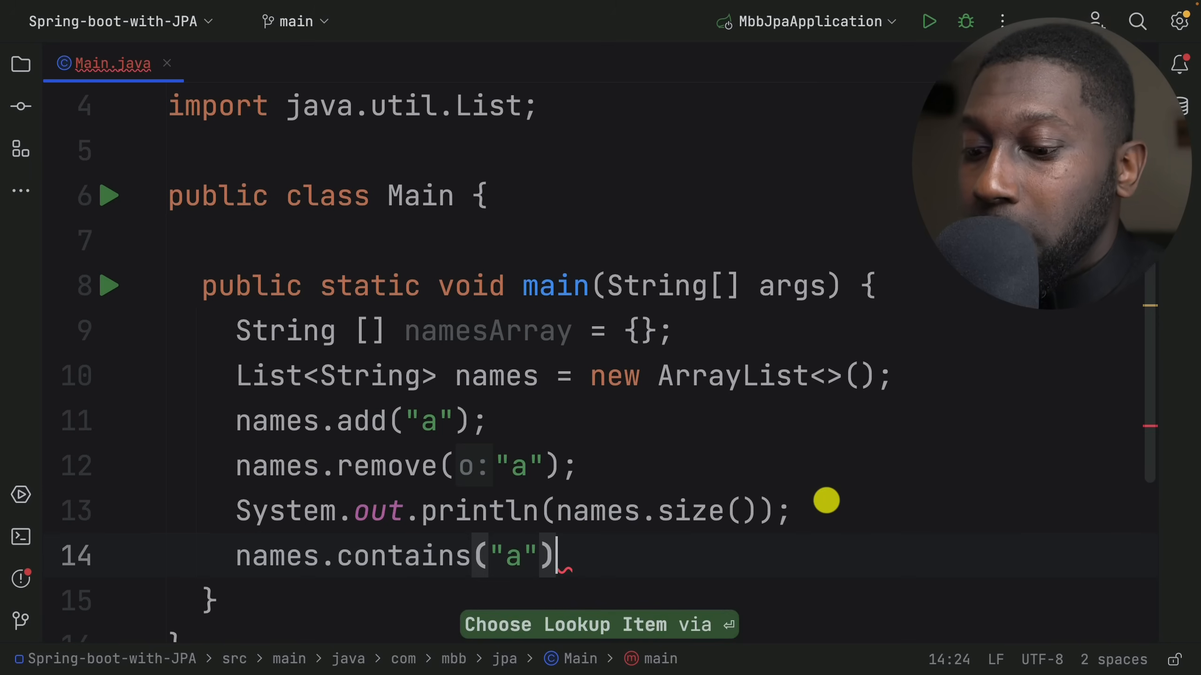
{"action": "type", "text": ";"}
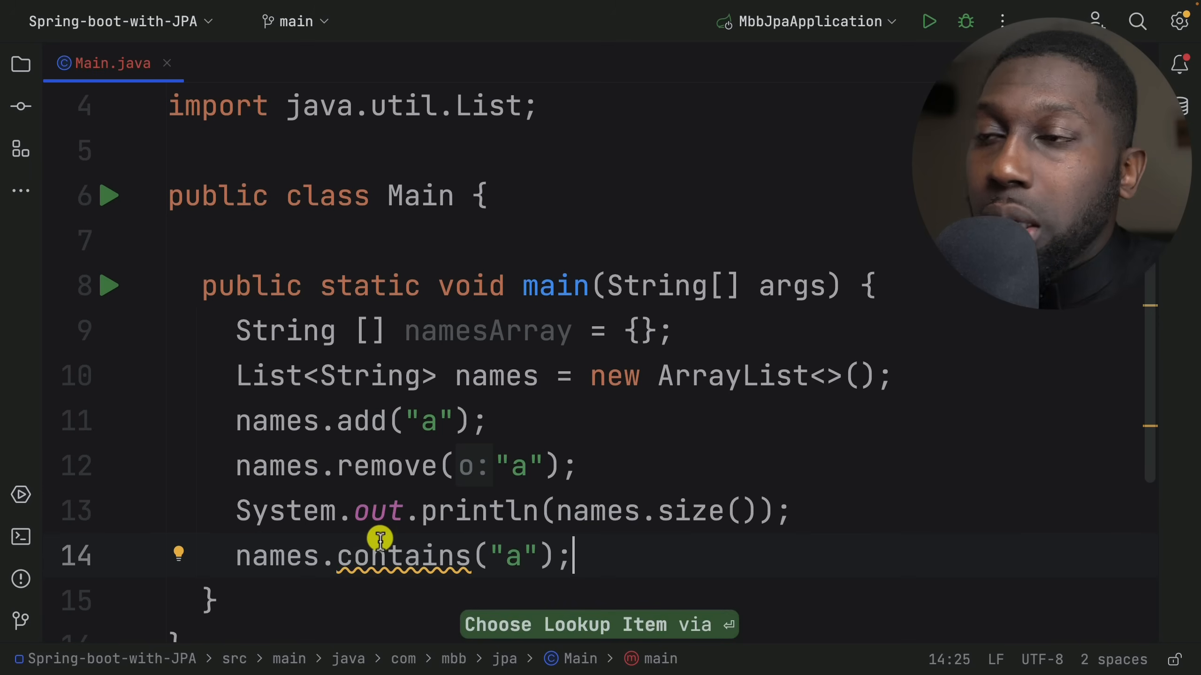